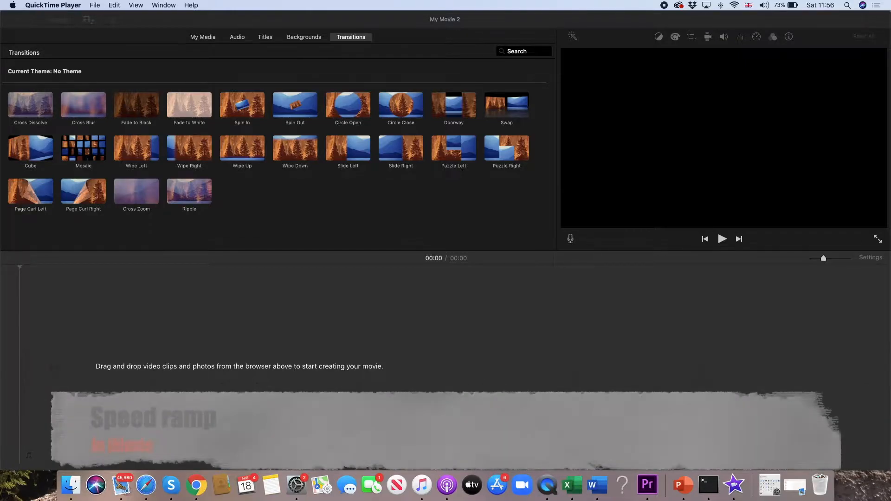
- Drag 7 KICK UPS_7 April.MOV from a Finder window onto the iMovie timeline
click(71, 485)
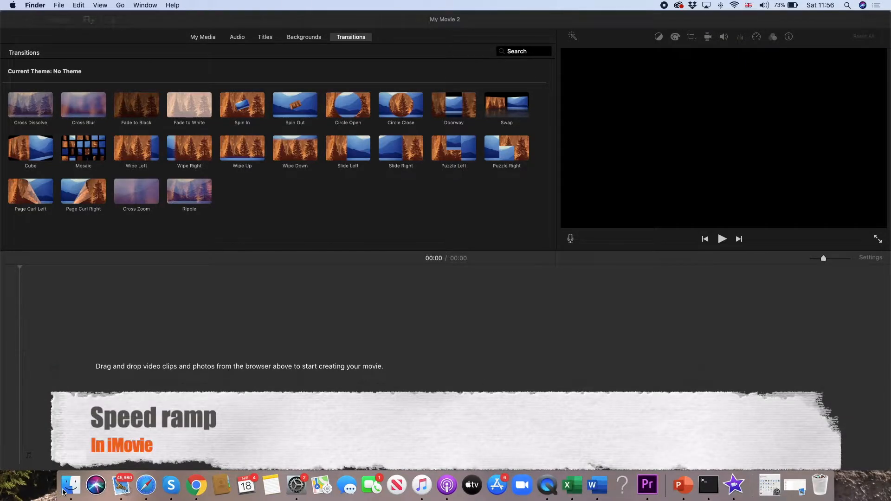
click(70, 485)
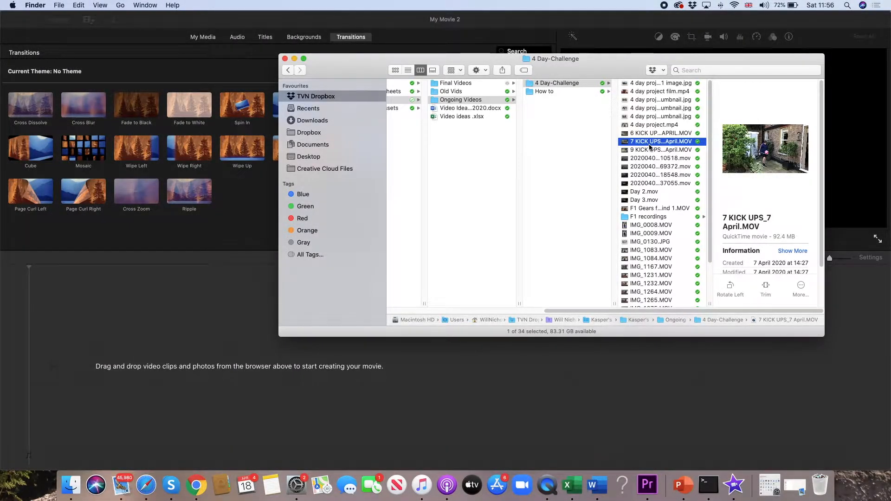
drag(661, 141, 327, 372)
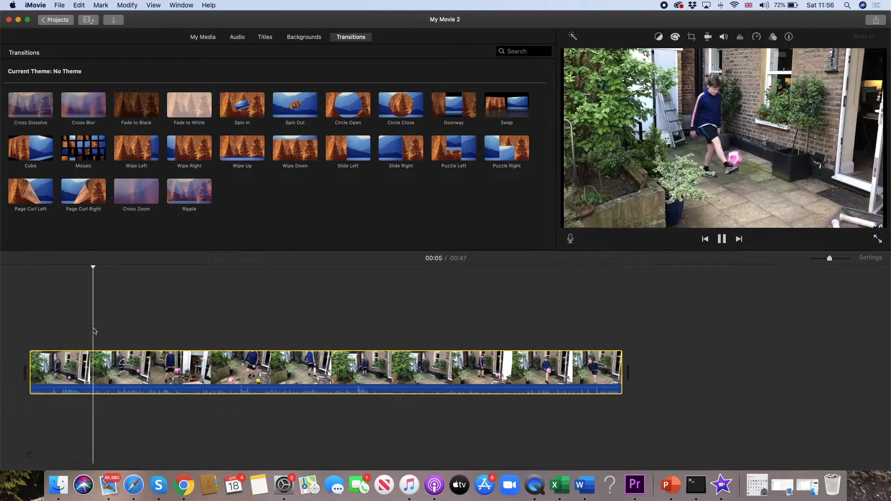
- Pause playback and split the kick-ups clip around the eight-second mark into parts
click(722, 239)
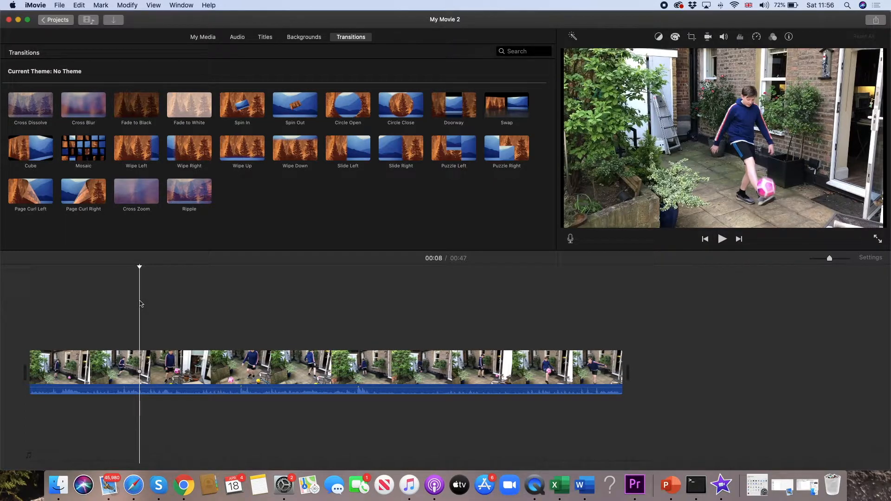
click(380, 370)
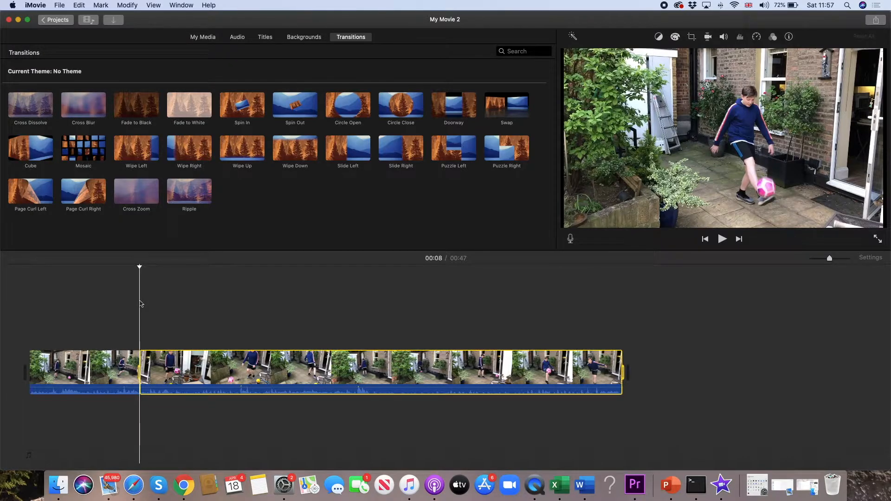
click(339, 372)
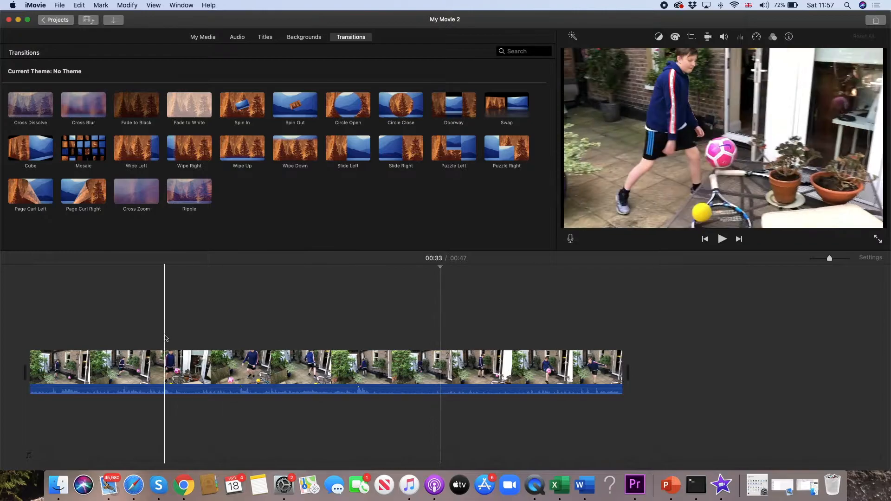
click(150, 373)
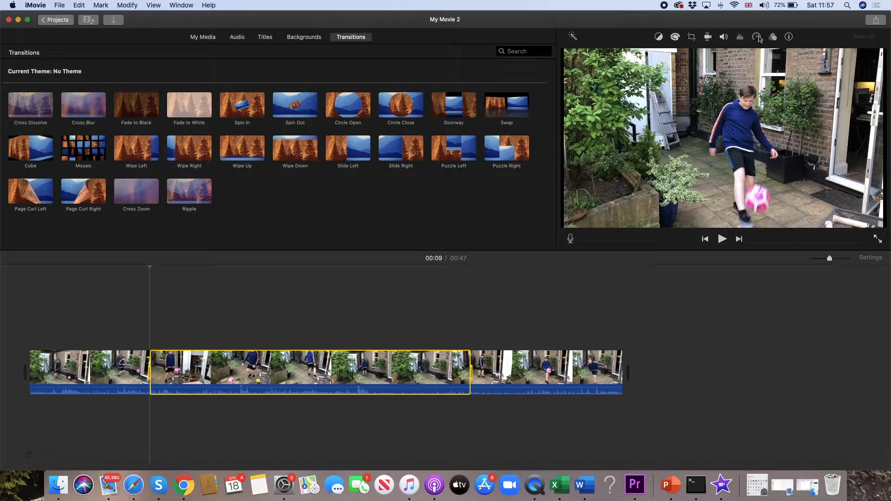
- Set the middle section's speed to Custom at 1500%
click(757, 36)
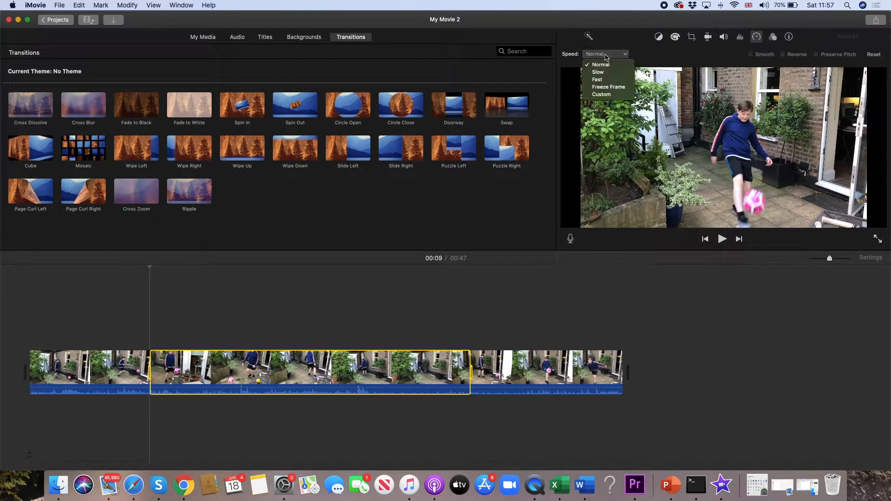
mouse_move(597, 72)
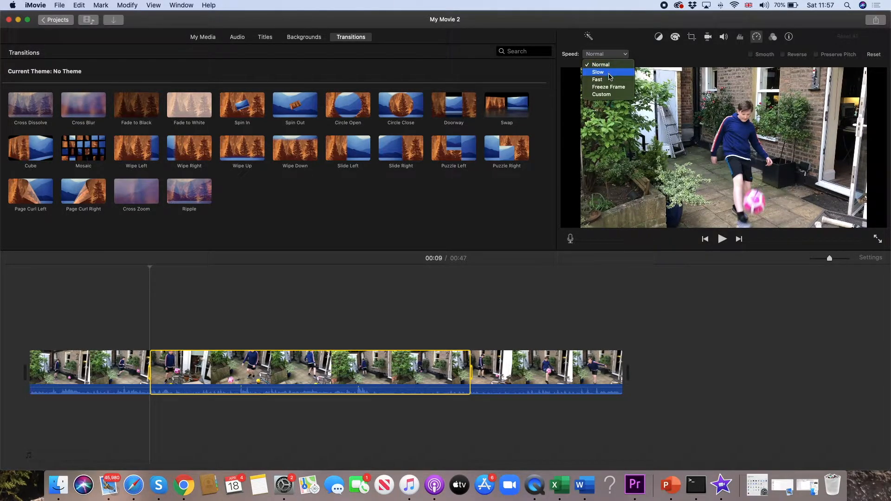
mouse_move(601, 94)
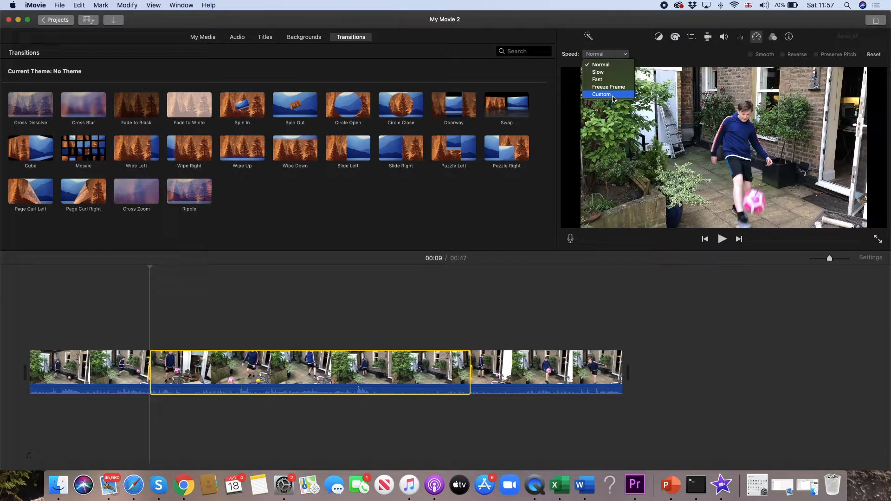
click(600, 93)
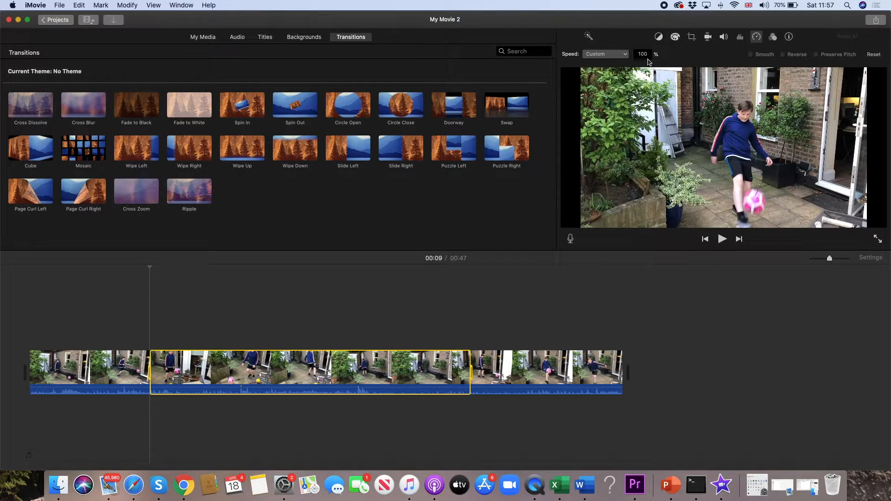
click(642, 54)
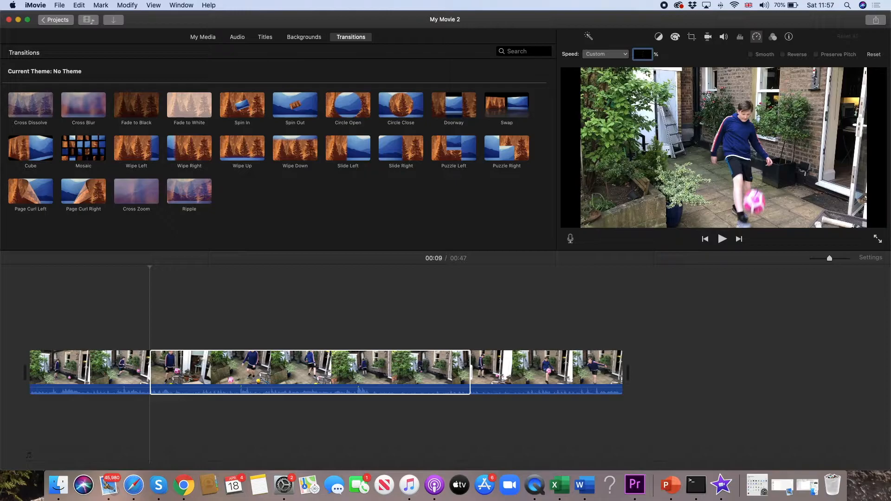
text(1500)
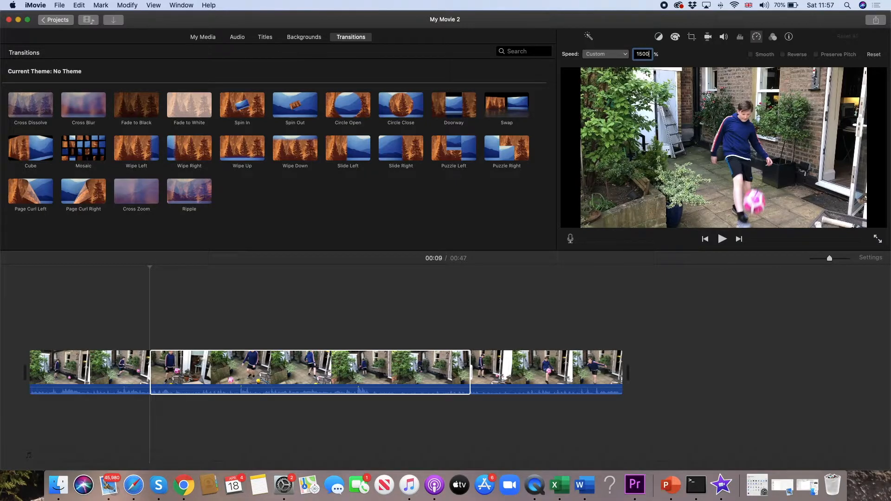